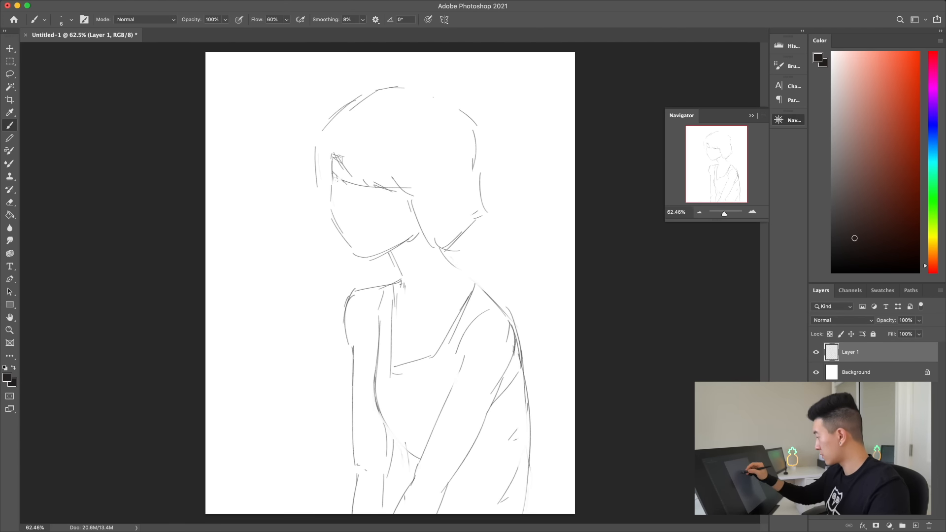
Sketch the eyes, nose and mouth with Brush and Eraser, then place an empty Layer 2 under Layer 1
left_click(9, 201)
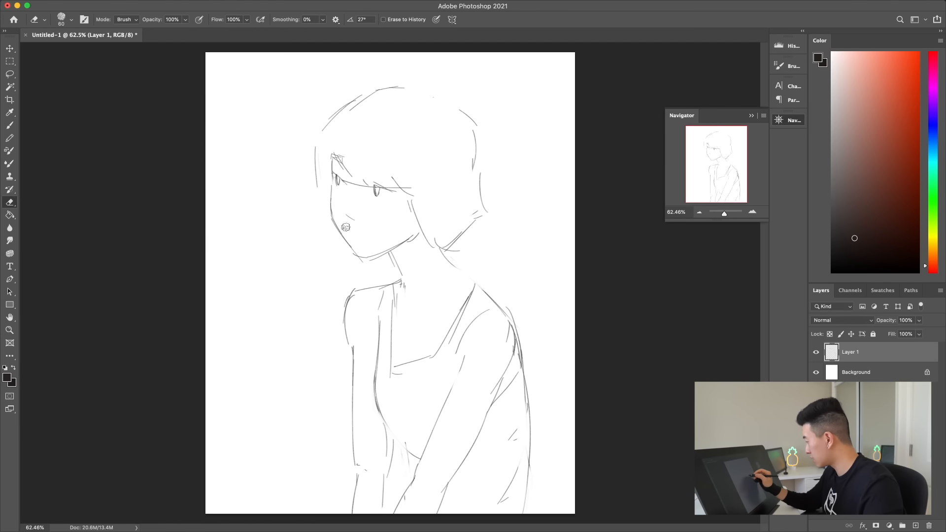
left_click(10, 125)
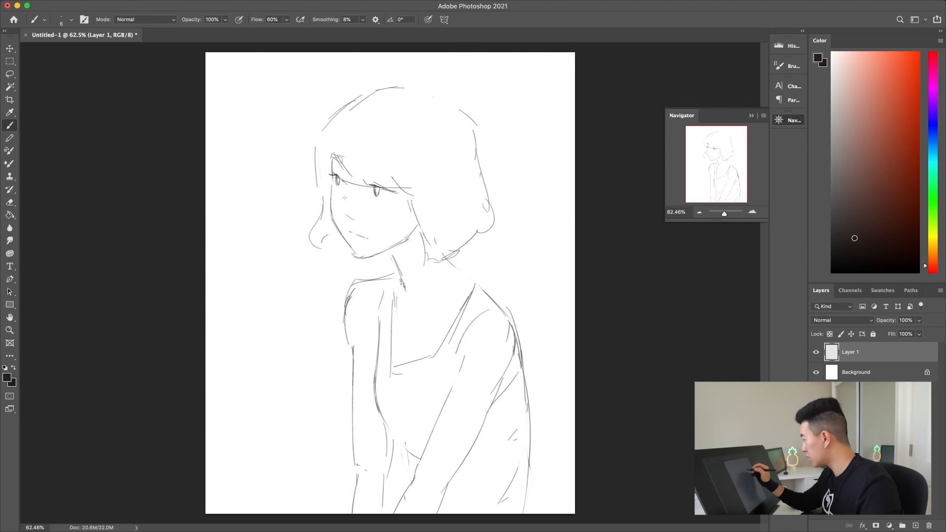
left_click(10, 74)
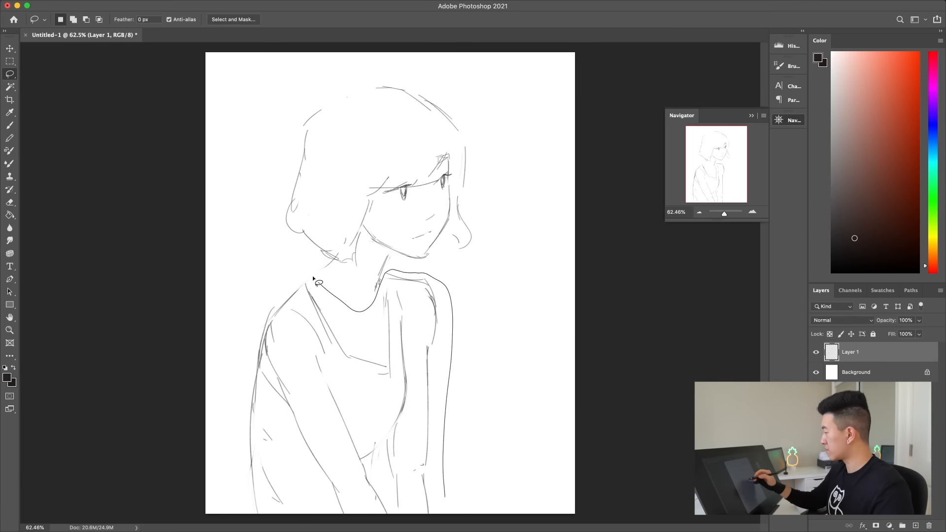
left_click(10, 124)
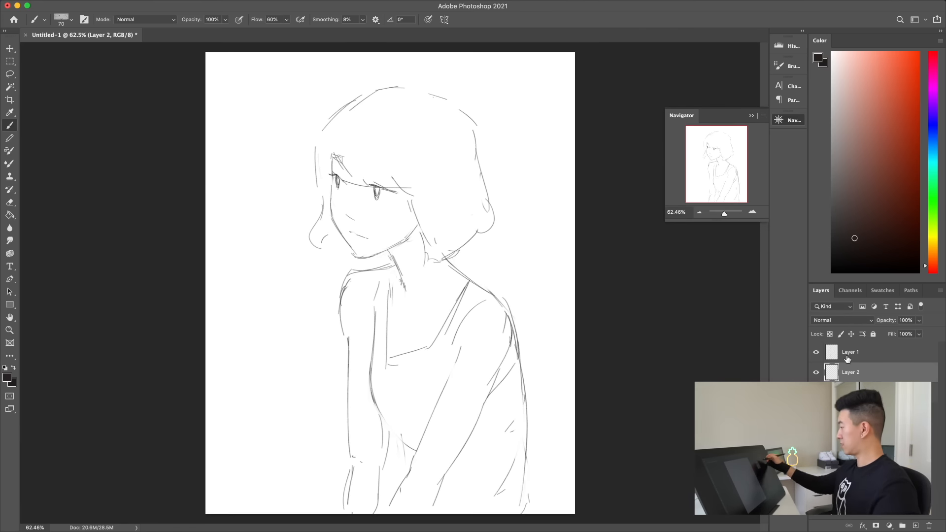
Fill Layer 2 light gray with the Paint Bucket and brush in a soft warm gray gradient
left_click(10, 215)
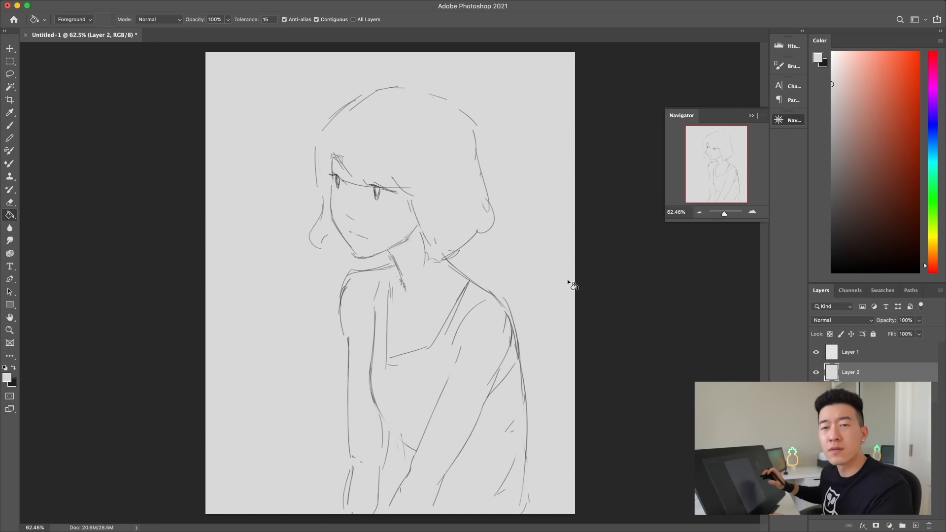
left_click(10, 126)
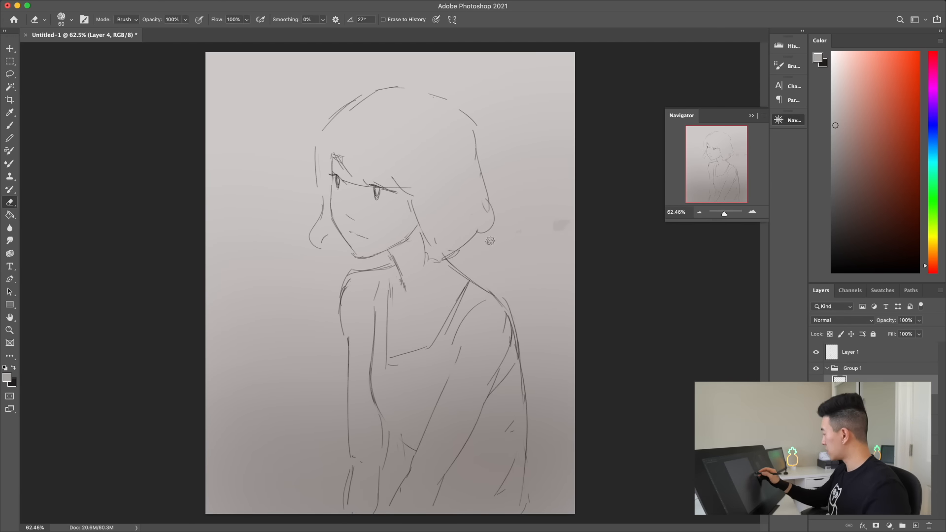
Add textured strokes to the backdrop and fill the lassoed figure on Layer 6 with flat salmon
left_click(10, 125)
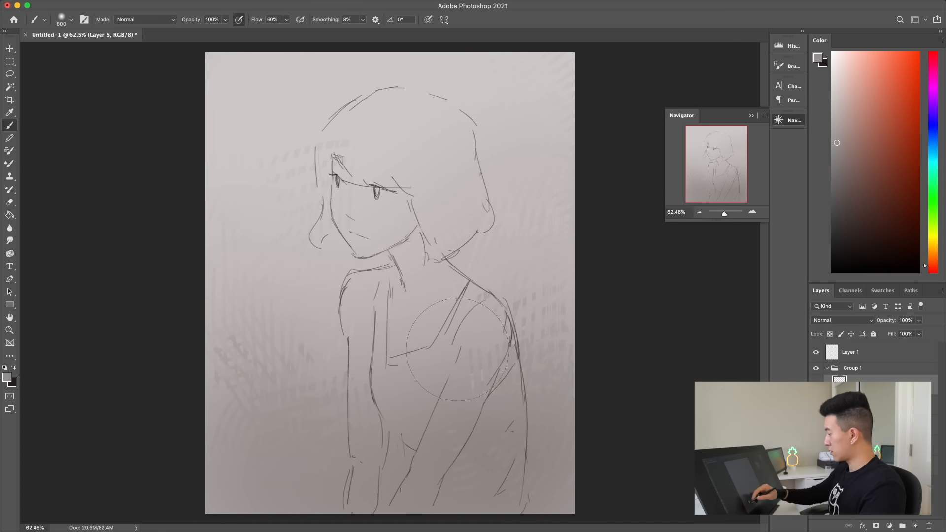
left_click(10, 201)
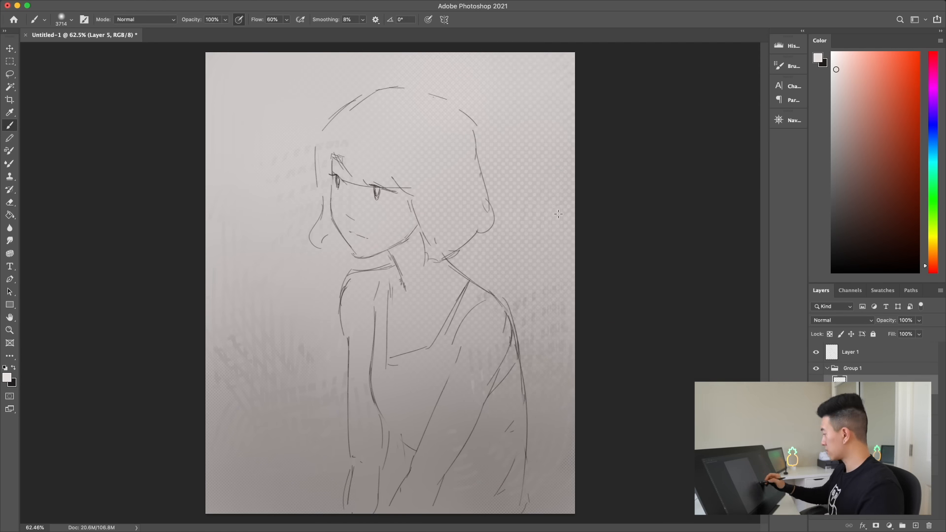
left_click(10, 201)
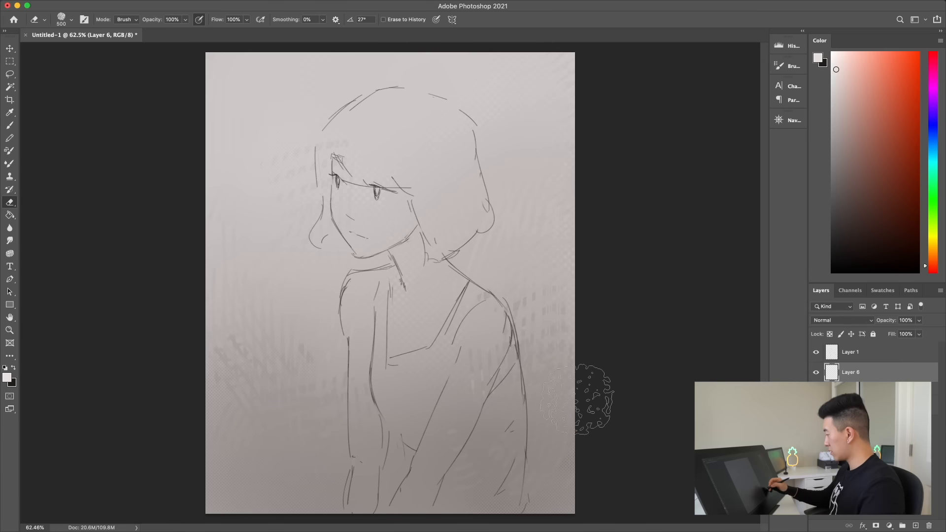
left_click(10, 74)
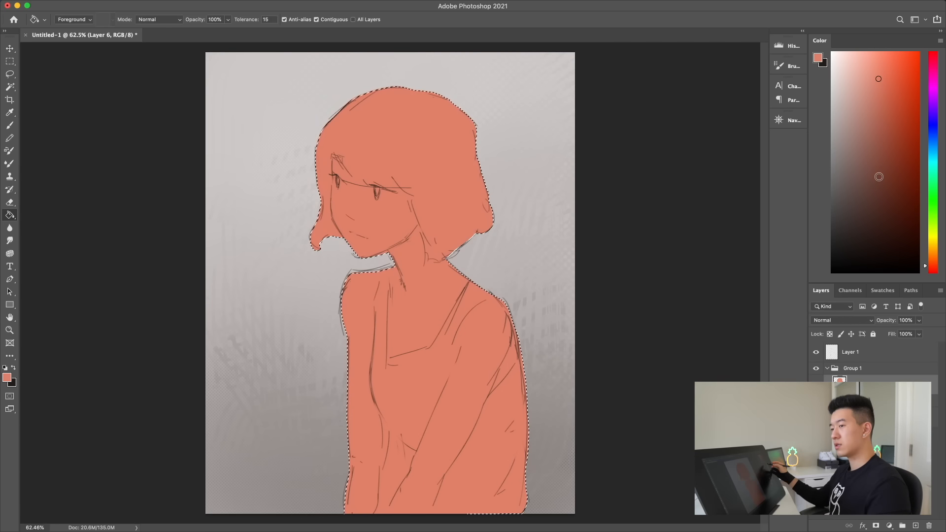
Fill the bob dark brown, the tank top light blue and the top of the head peach
left_click(10, 202)
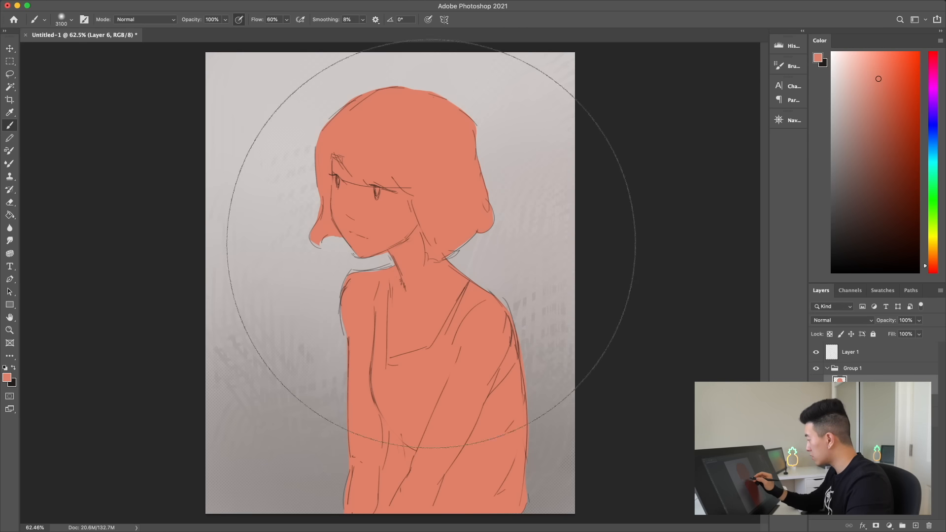
left_click(9, 202)
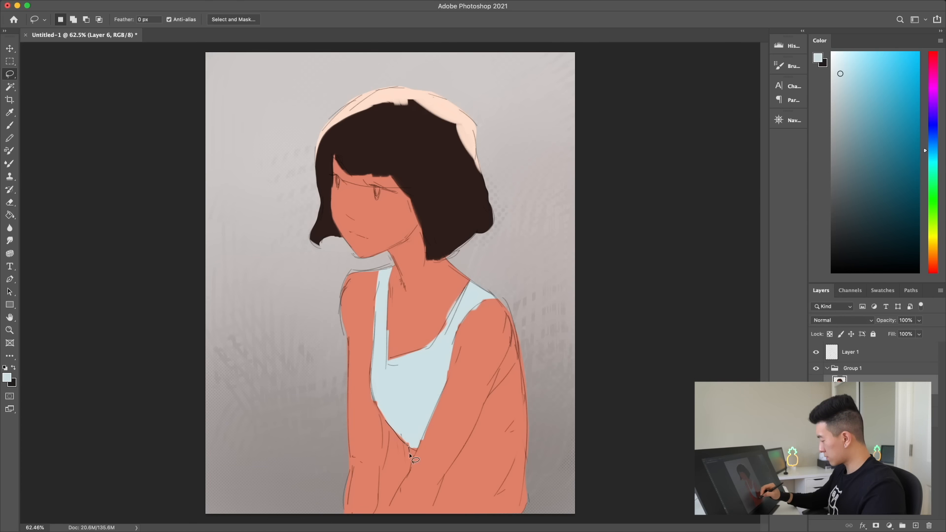
Shade the arms, face and tank top softly with Brush and Eraser
left_click(10, 113)
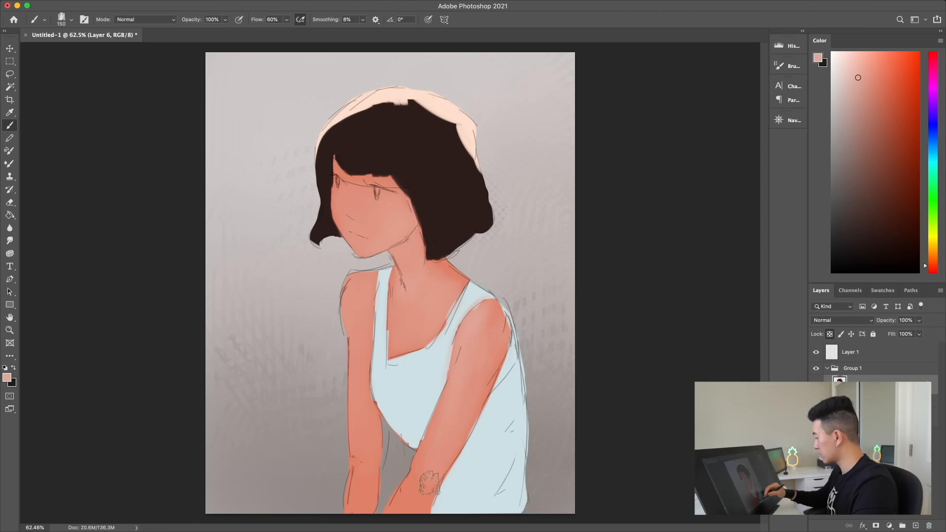
left_click(9, 203)
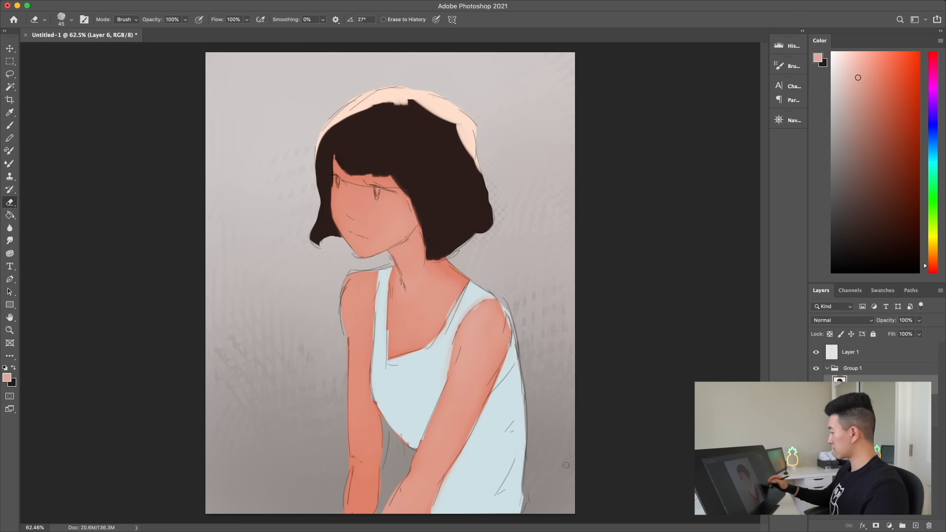
left_click(71, 20)
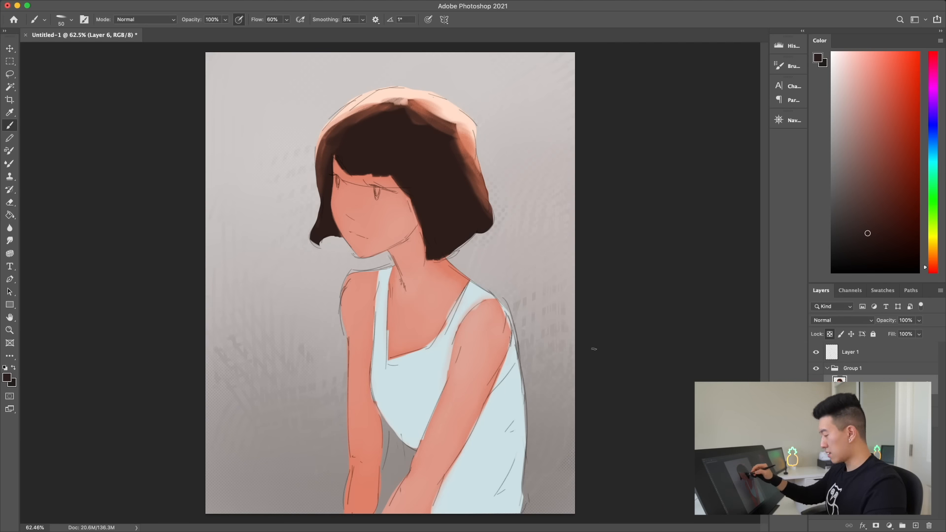
Paint peach rim-light highlights along the hair outline and crown
left_click(872, 78)
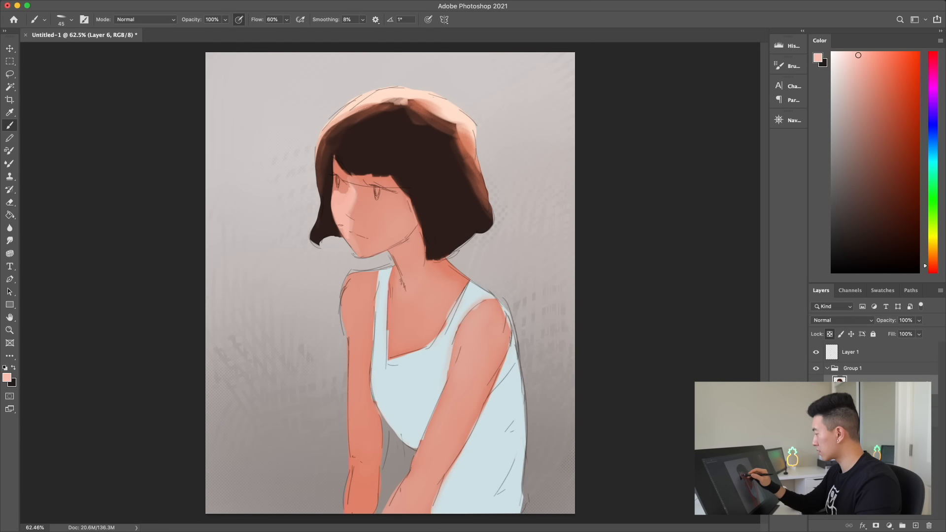
left_click(870, 78)
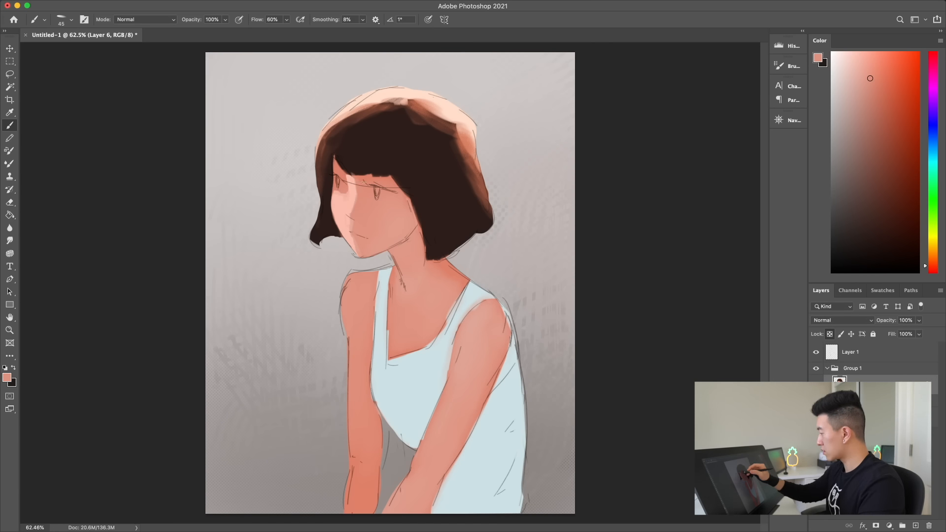
left_click(10, 113)
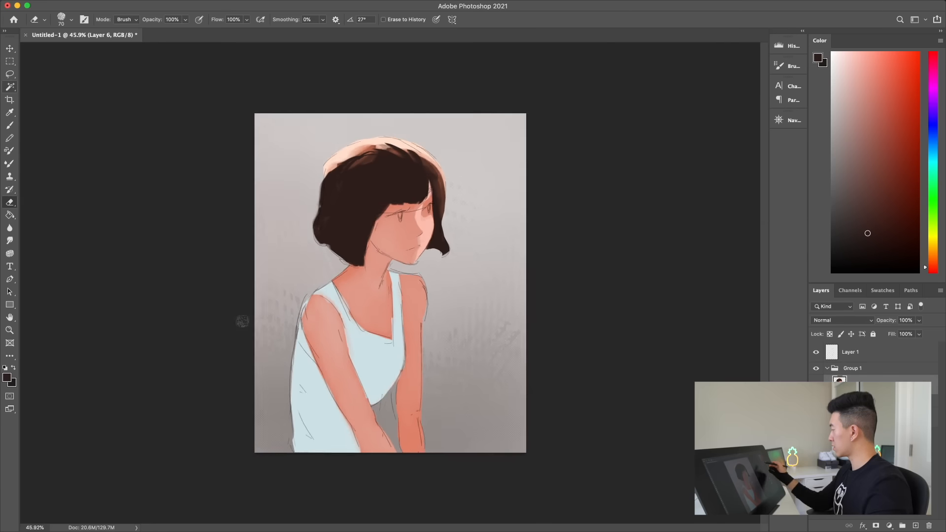
Set Layer 1 to Multiply at 76% and paint eyes, rosy lips, blush and a fuller bob on Layer 6
left_click(10, 74)
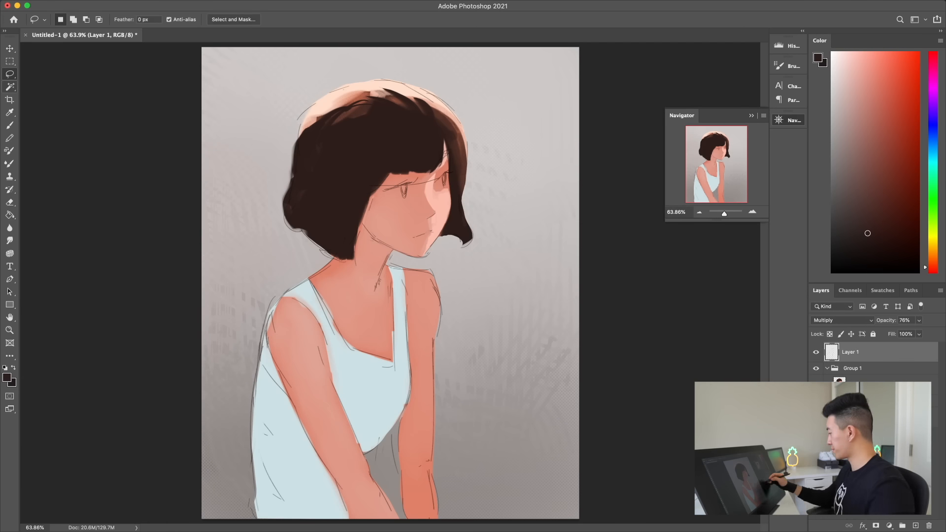
left_click(10, 124)
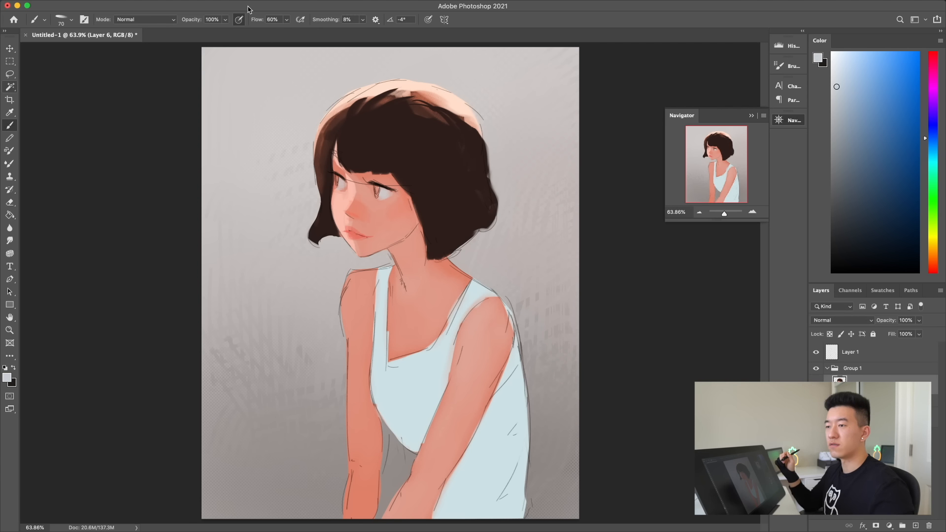
mouse_move(248, 9)
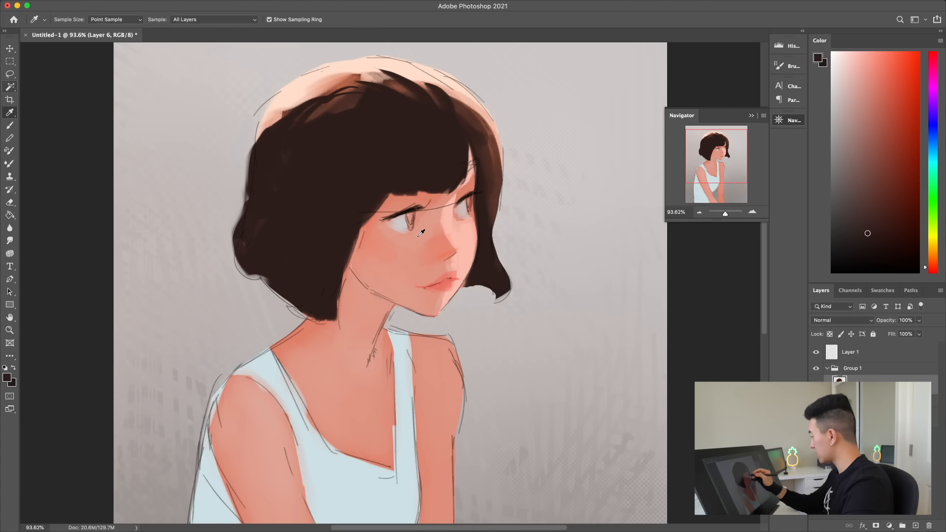
Sample a skin tone with the Eyedropper and smooth the neck and shoulder shading with it
left_click(10, 125)
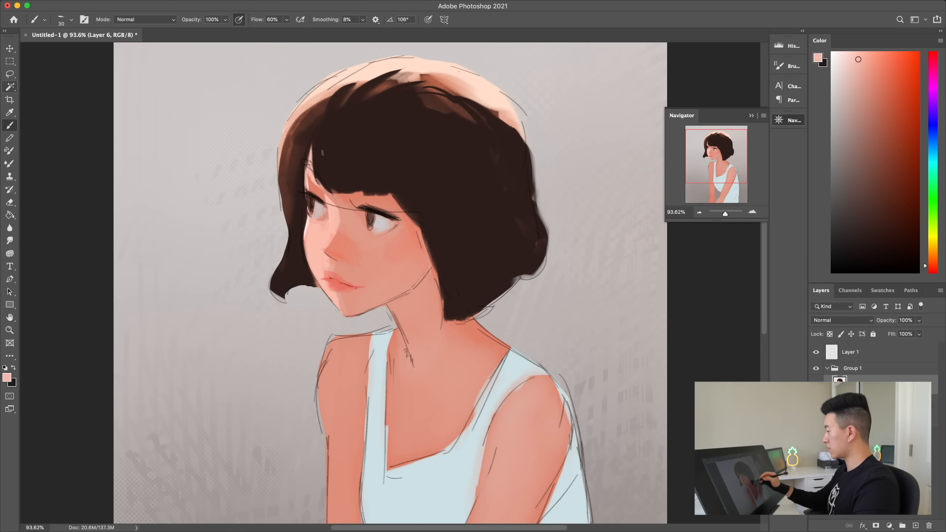
left_click(932, 97)
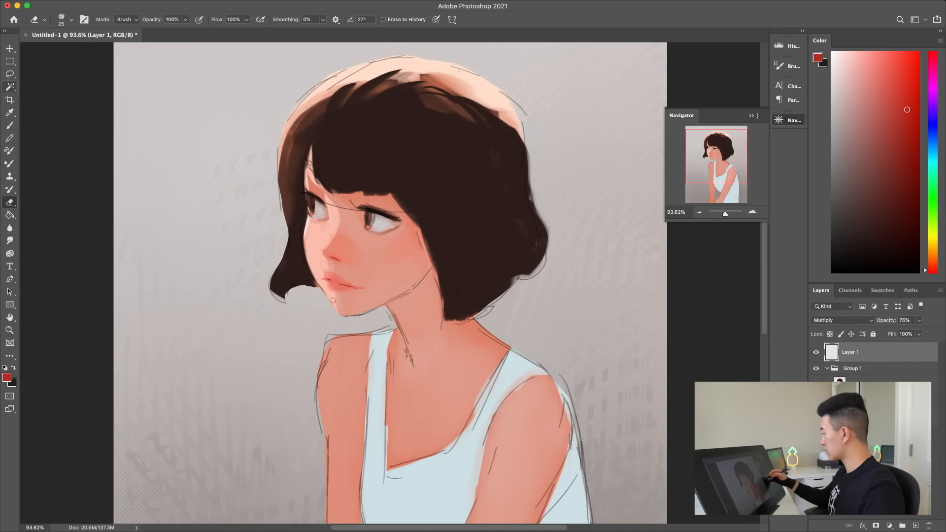
left_click(10, 112)
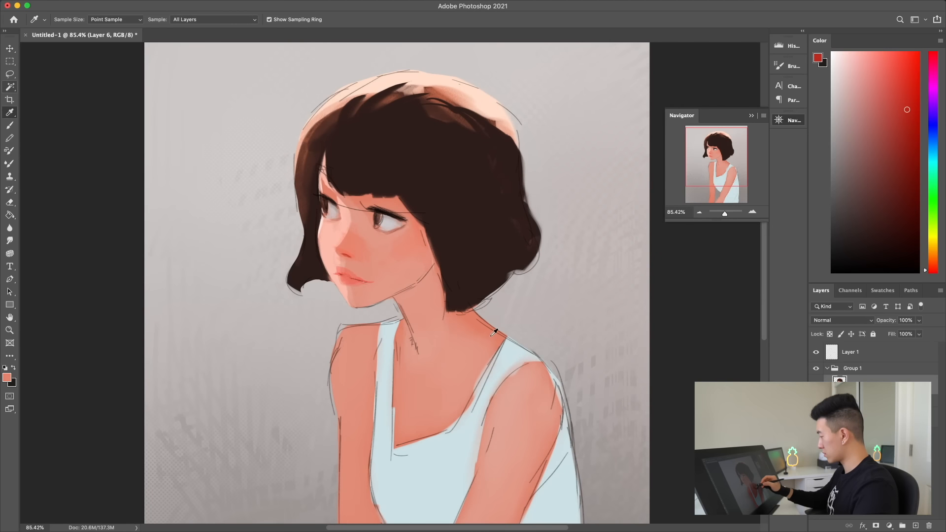
left_click(9, 125)
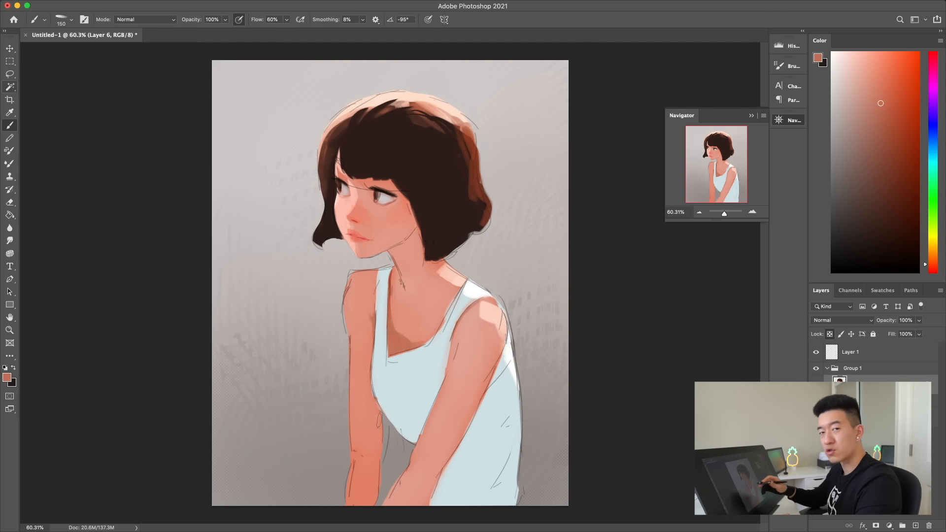
Erase stray marks, then brush pale pink collarbone shading and rosier cheek blush
left_click(372, 426)
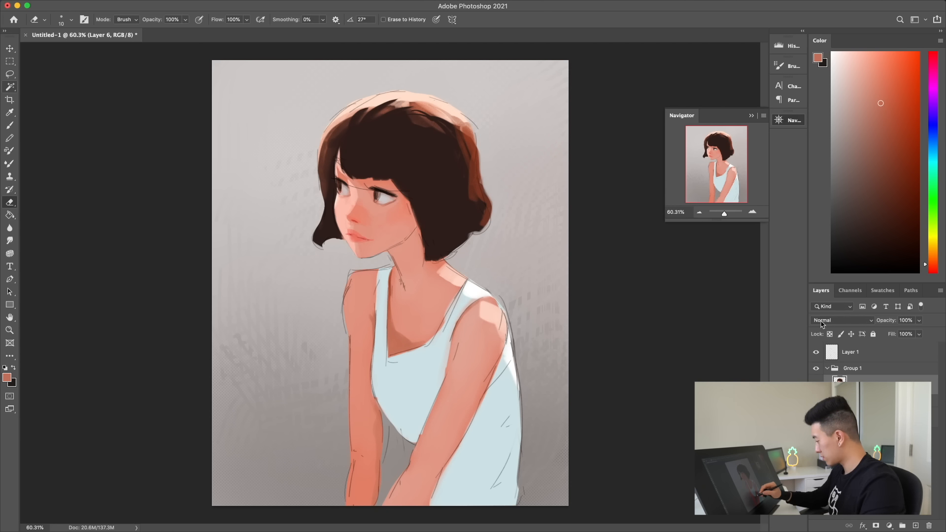
left_click(10, 126)
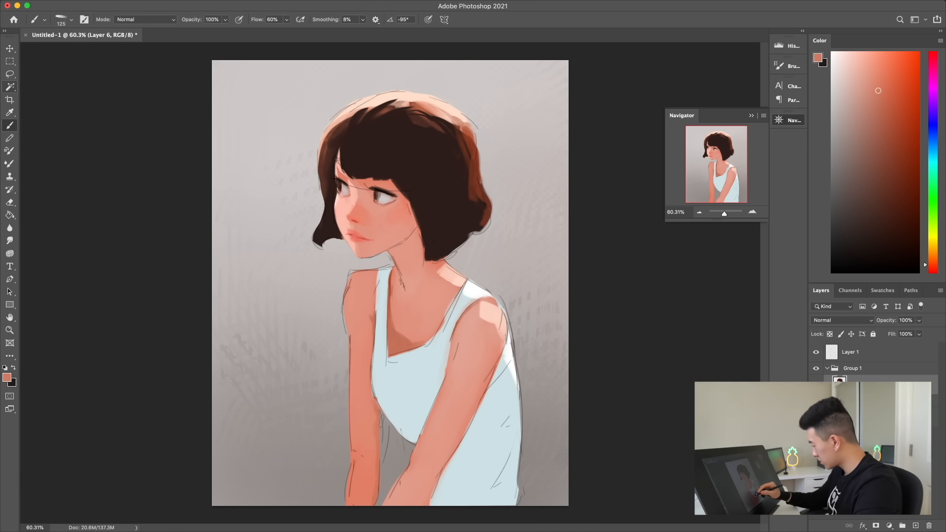
left_click(10, 201)
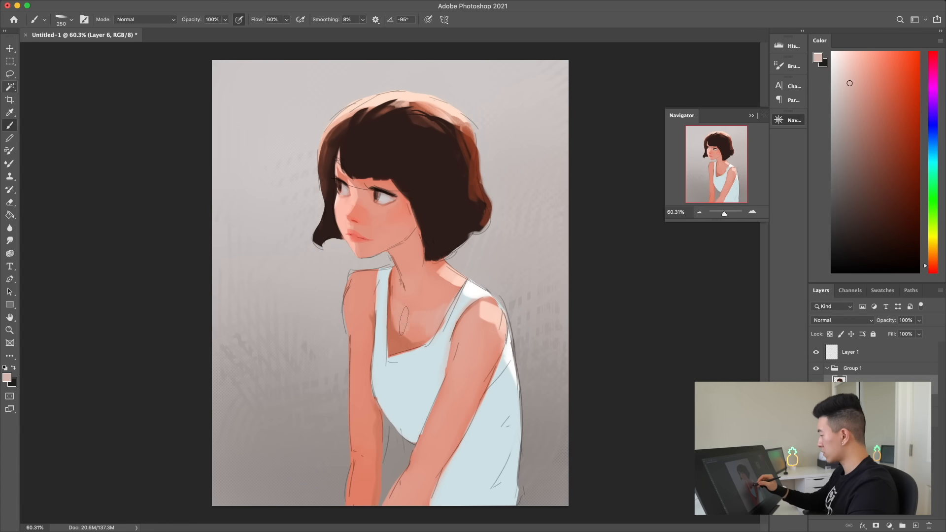
left_click(924, 133)
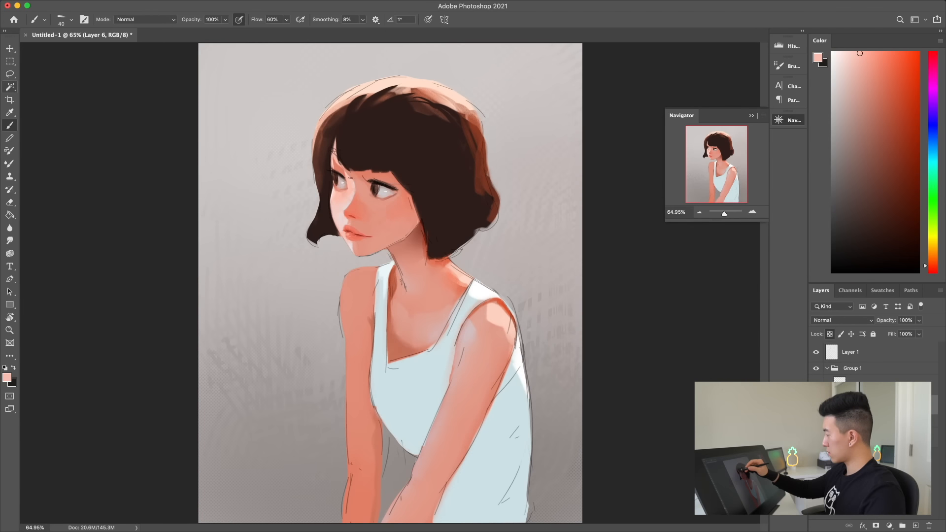
On a new layer, paint darker strands, pale crown highlights and loose wavy hair ends
left_click(881, 99)
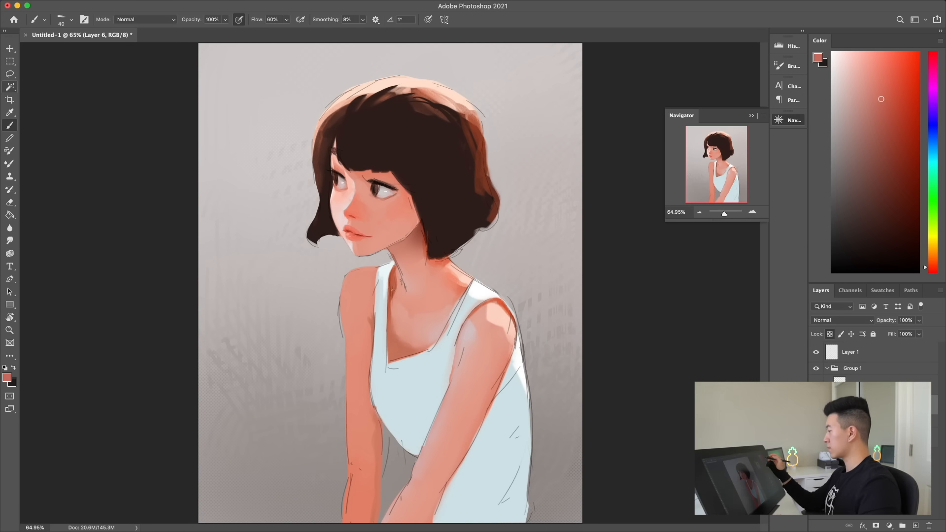
left_click(843, 67)
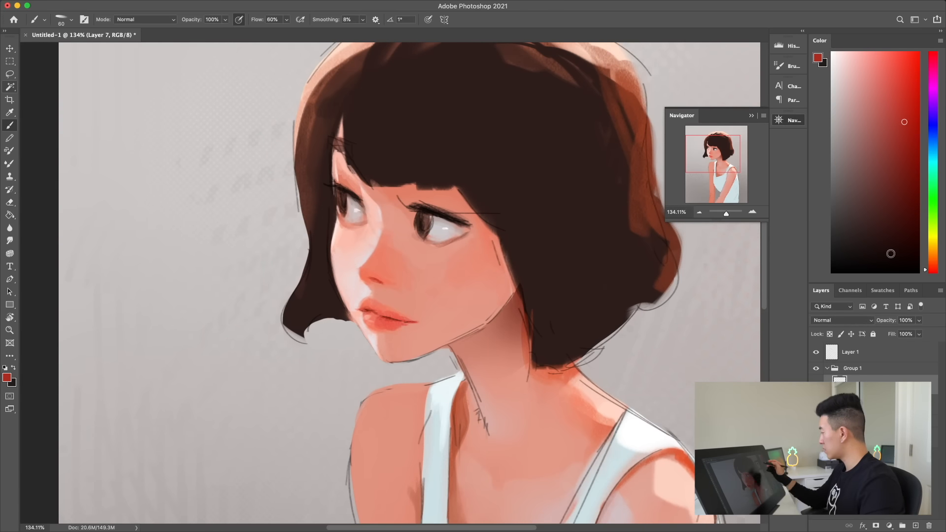
left_click(9, 202)
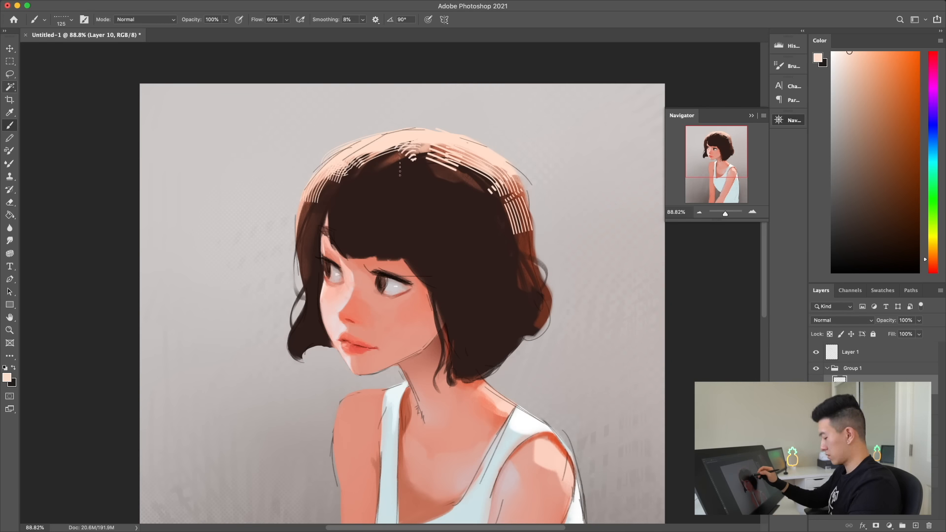
Blend the crown's white streaks into soft shine and add warm orange rim light along the hair
left_click(10, 113)
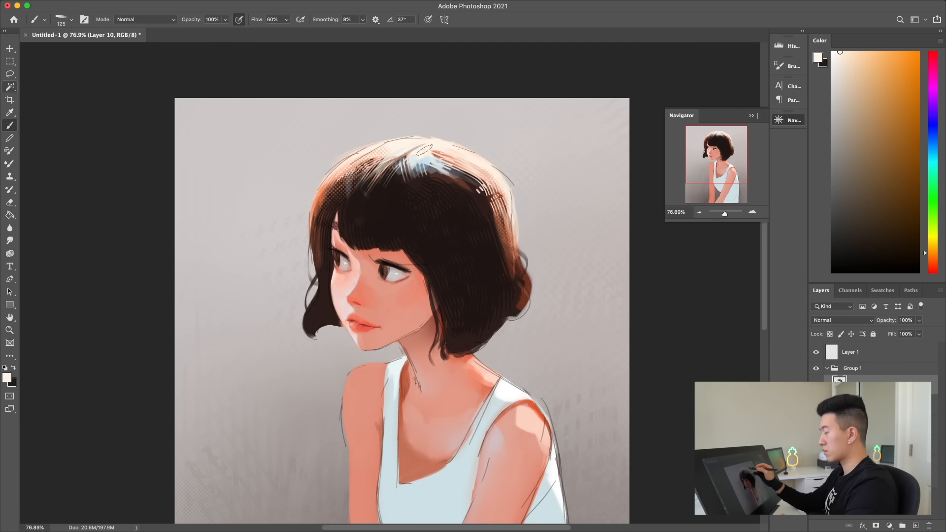
left_click(885, 100)
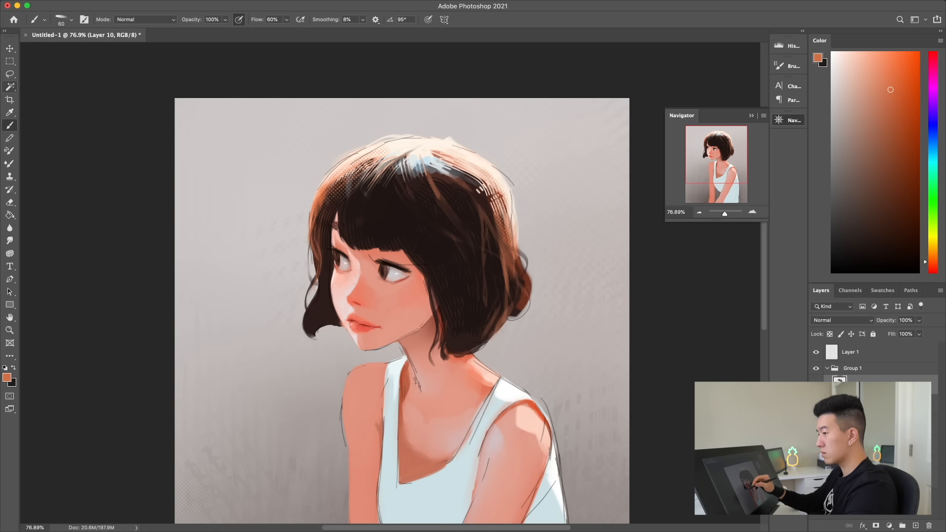
left_click(10, 202)
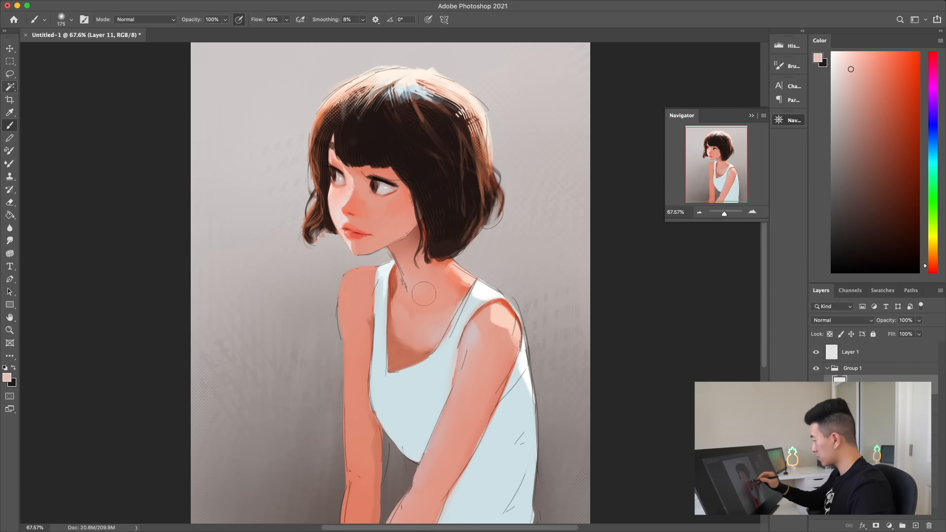
Brush dark shirt lines, light-blue shading and white highlights onto the tank top
left_click(10, 202)
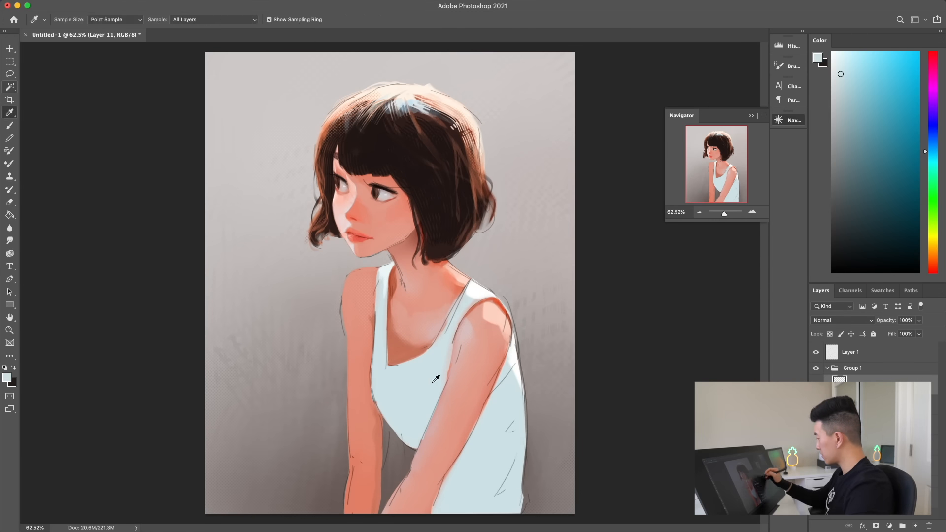
left_click(10, 126)
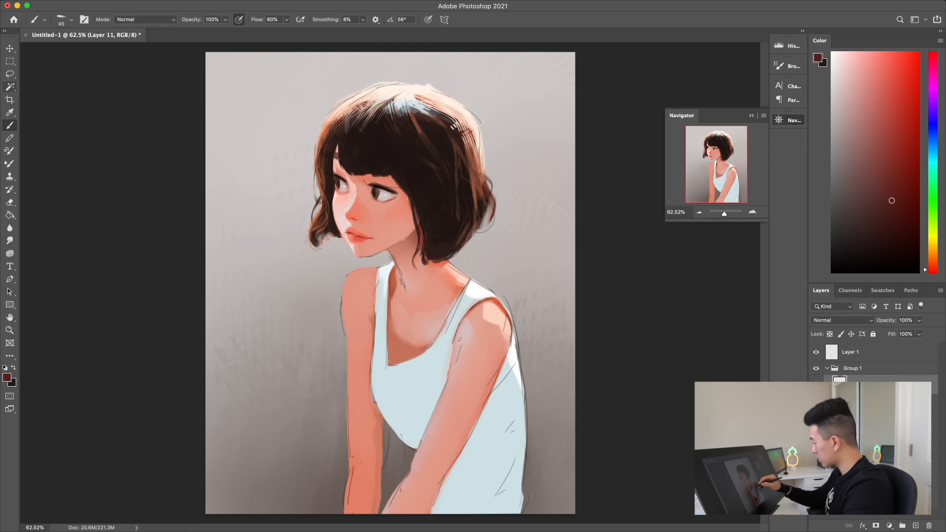
left_click(896, 92)
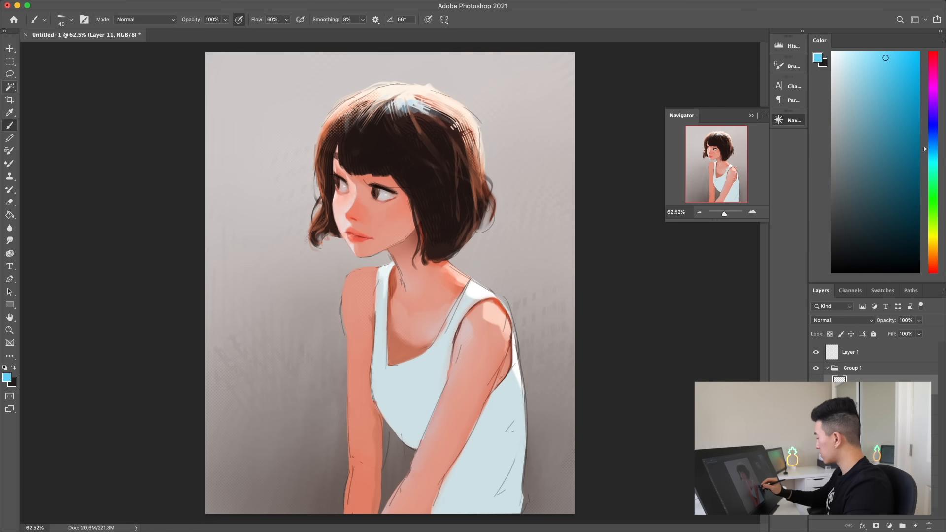
left_click(924, 57)
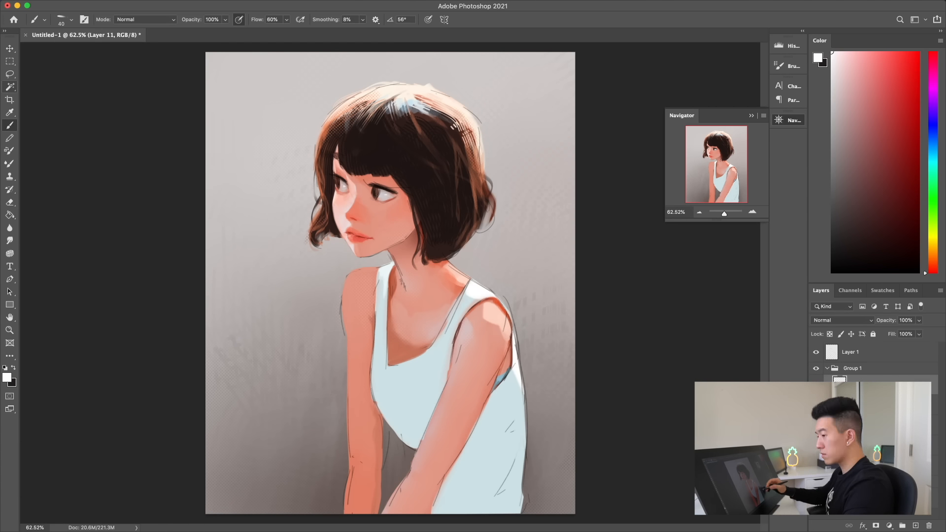
left_click(10, 203)
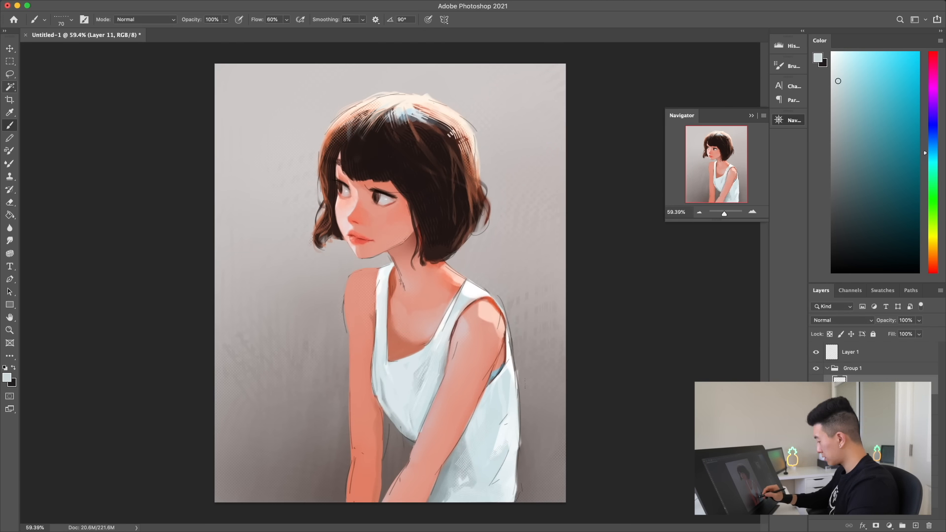
left_click(10, 202)
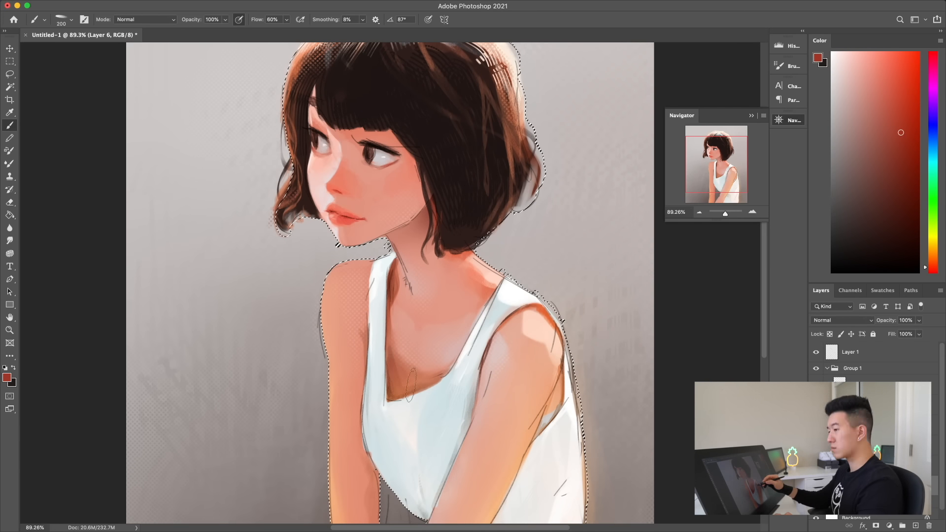
Paint a peach glow over the crown of the hair on Overlay and Hard Light layers, erasing the excess
left_click(864, 77)
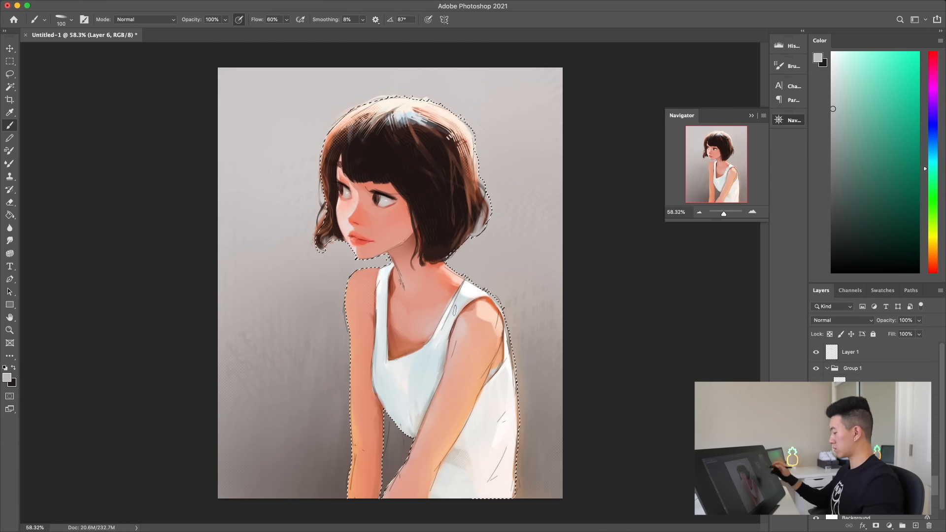
left_click(10, 49)
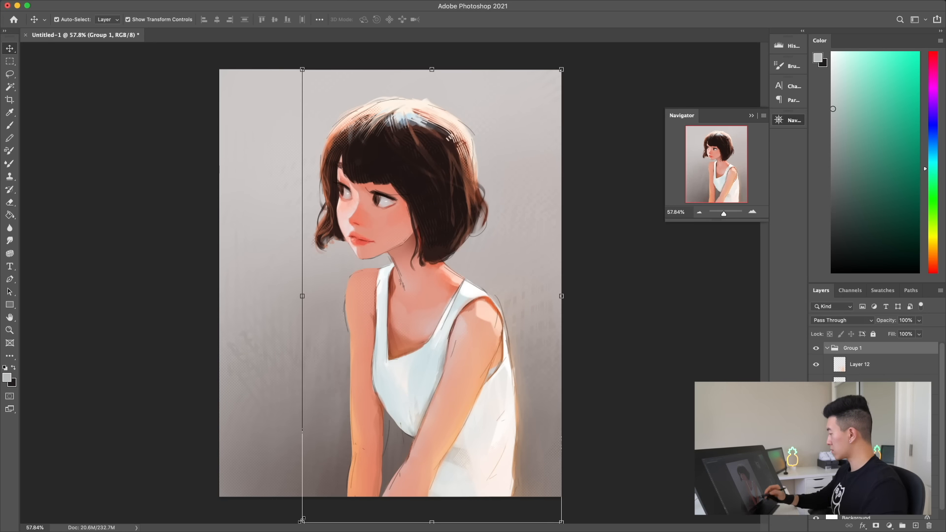
scroll("down", 3)
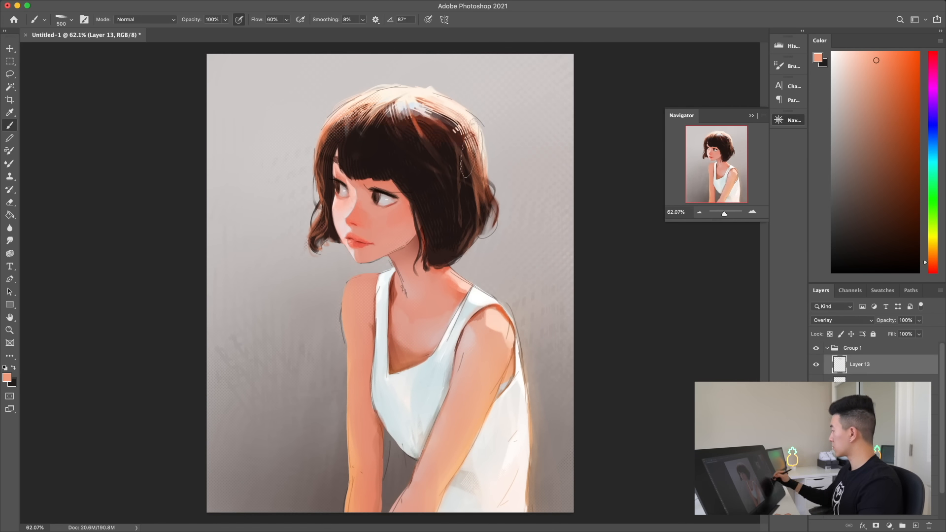
left_click(9, 201)
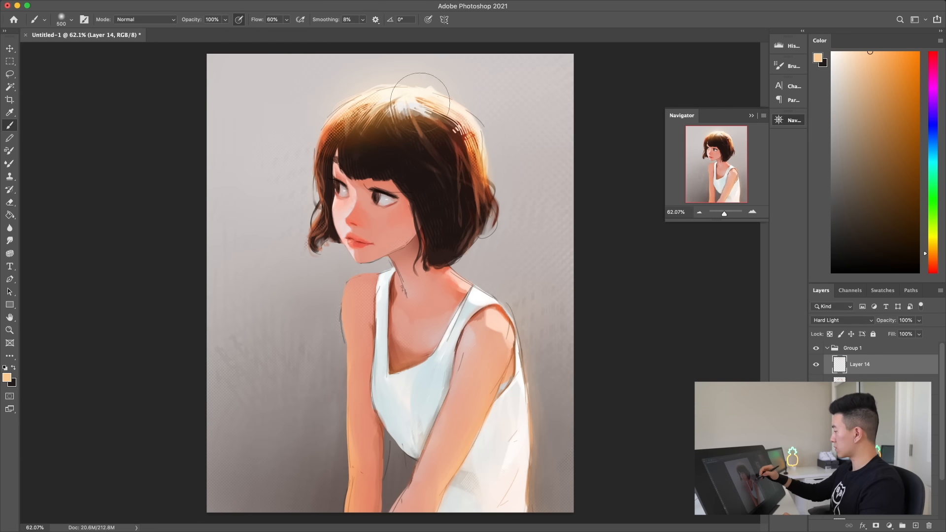
left_click(10, 201)
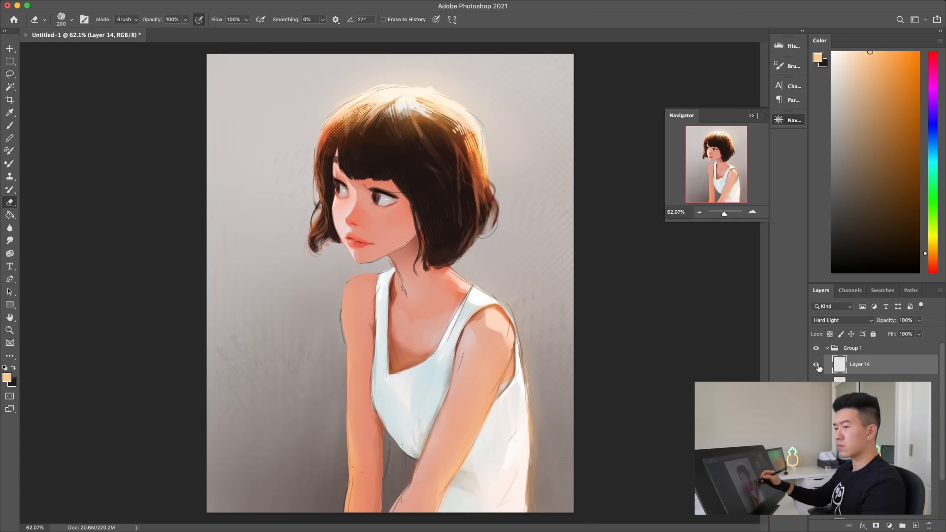